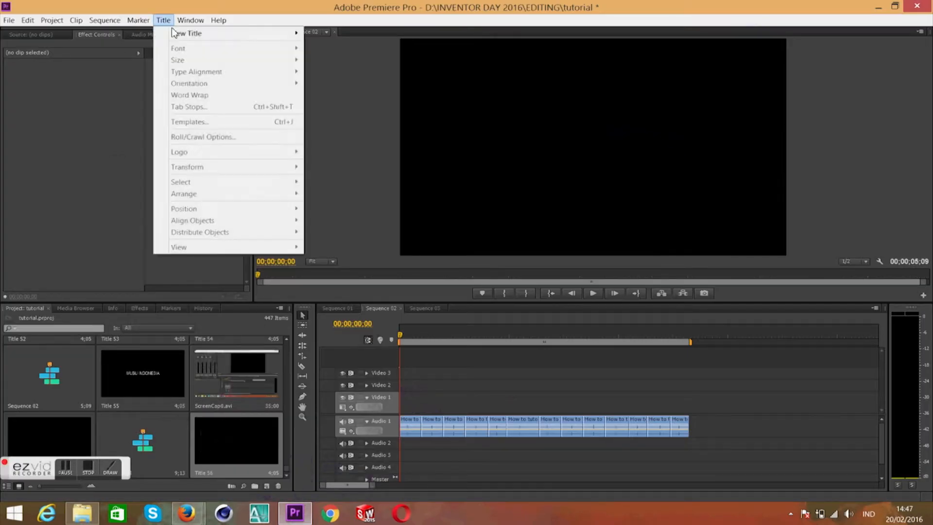
# Create a Default Still title reading MUBU INDONESIA in Arial Narrow, centered in the frame.
pyautogui.click(188, 33)
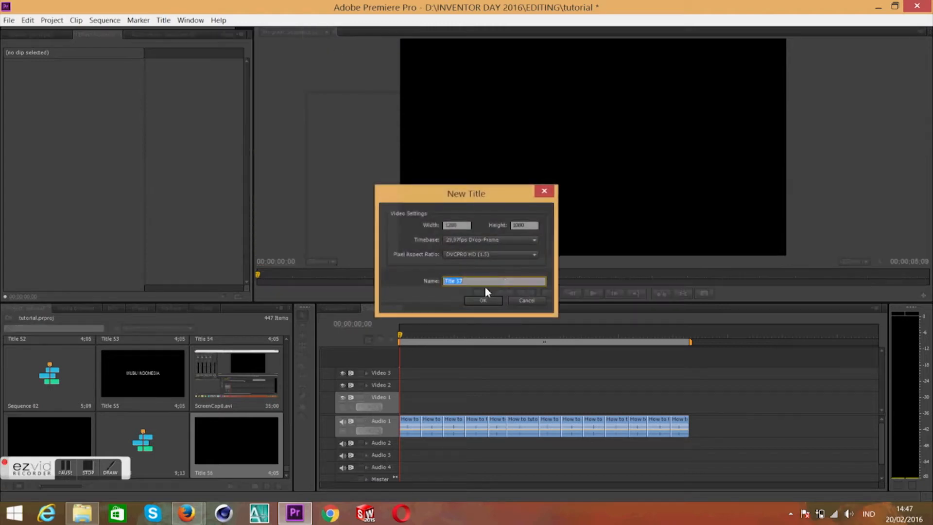
pyautogui.click(483, 300)
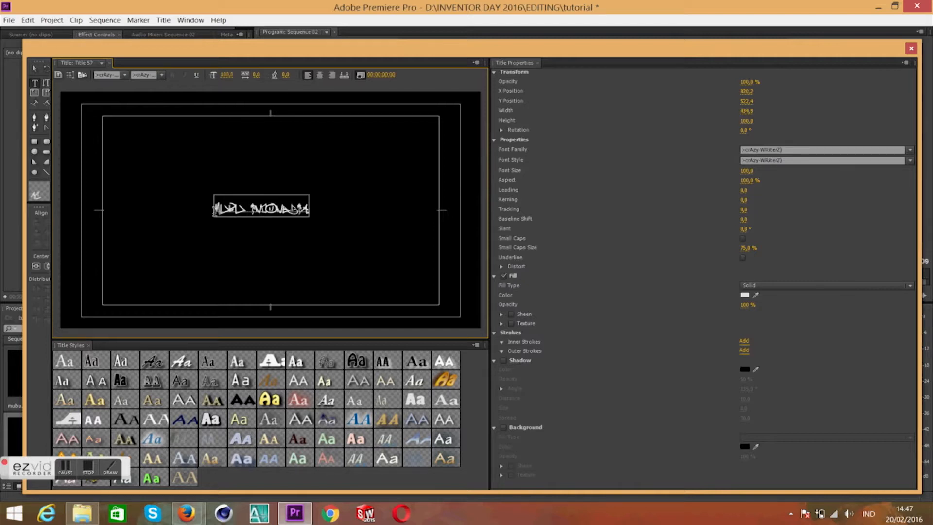
pyautogui.click(125, 75)
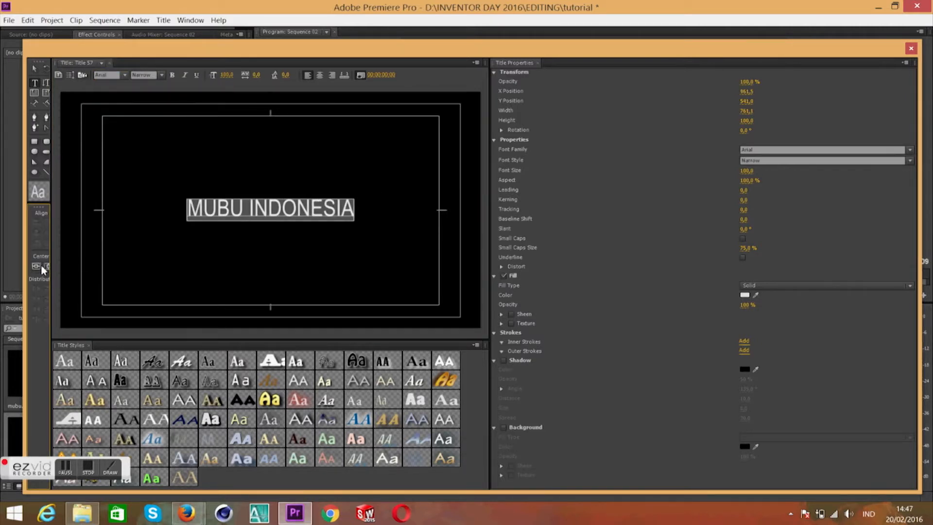
pyautogui.click(910, 49)
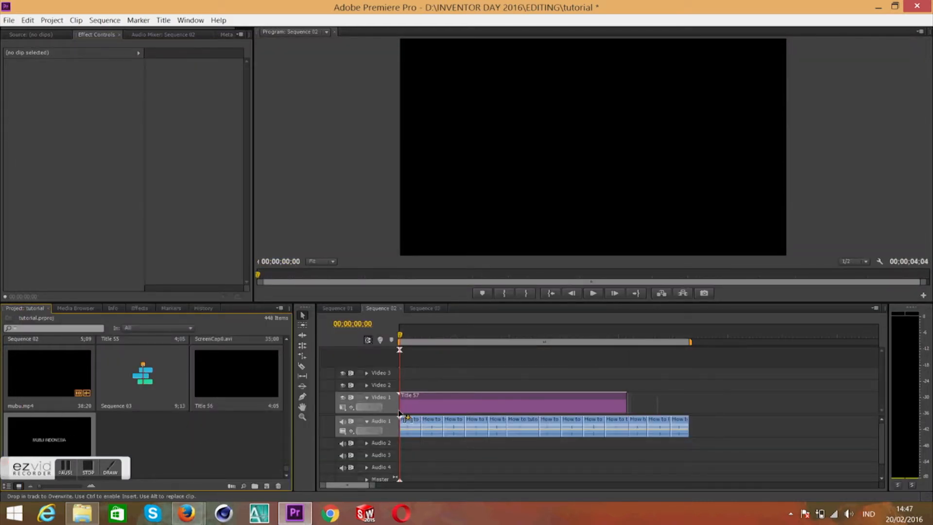
# Drop Title 57 at the start of Video 1 and stretch it to about five seconds.
pyautogui.click(512, 401)
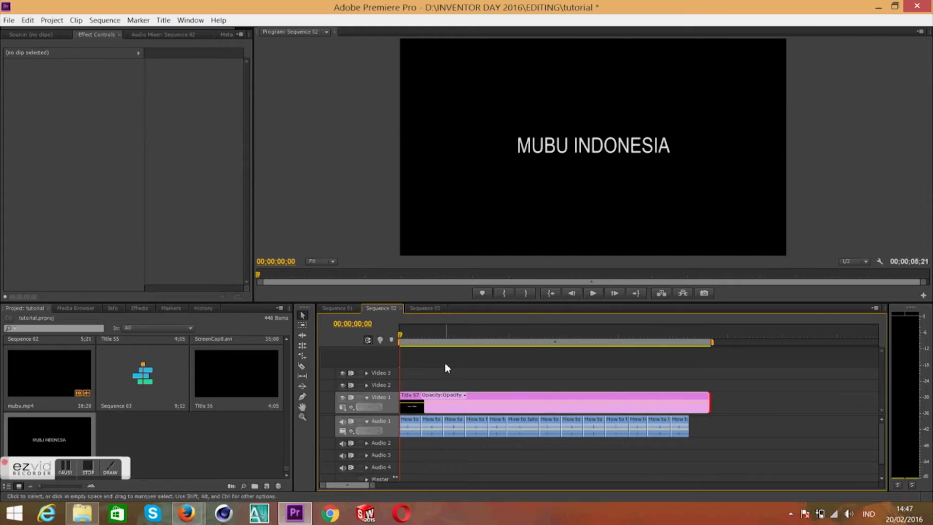
pyautogui.click(677, 340)
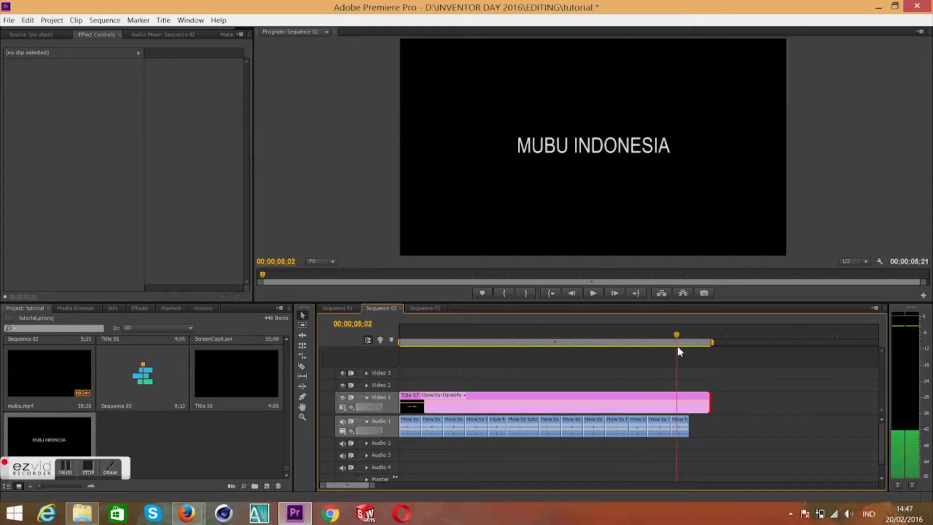
pyautogui.click(453, 423)
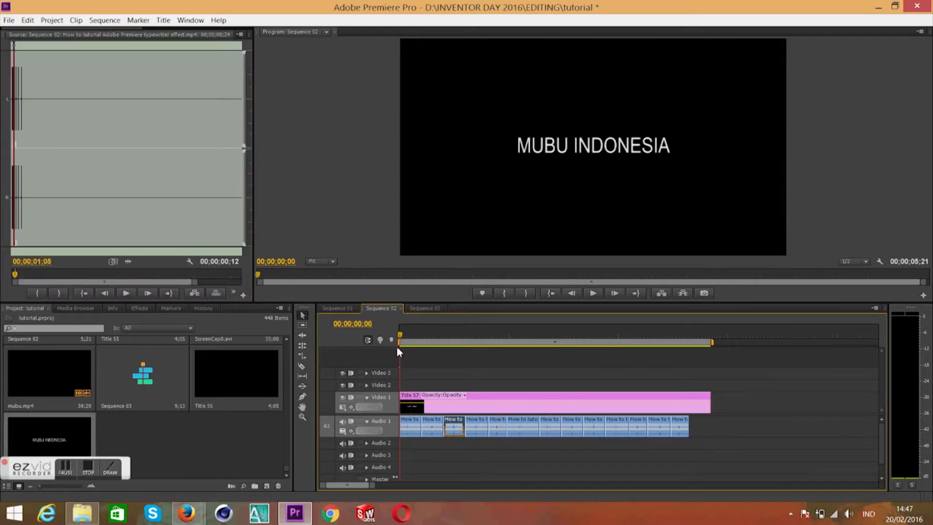
pyautogui.click(467, 334)
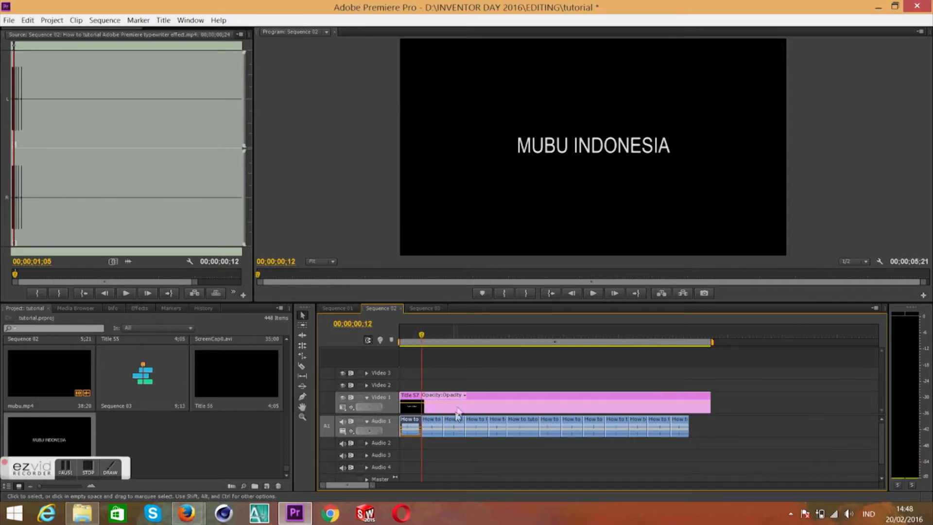
# Reopen the title in the Titler to check it, then close the editor.
pyautogui.doubleClick(410, 401)
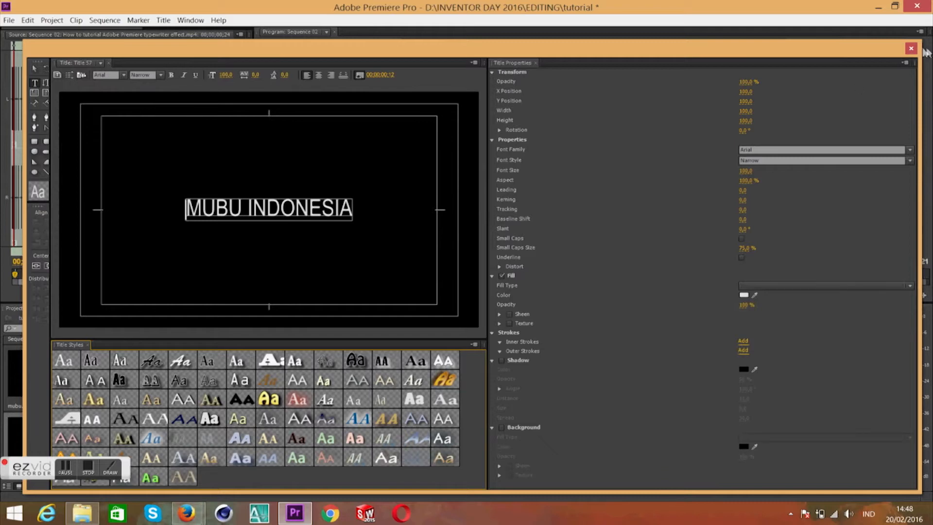
pyautogui.click(910, 49)
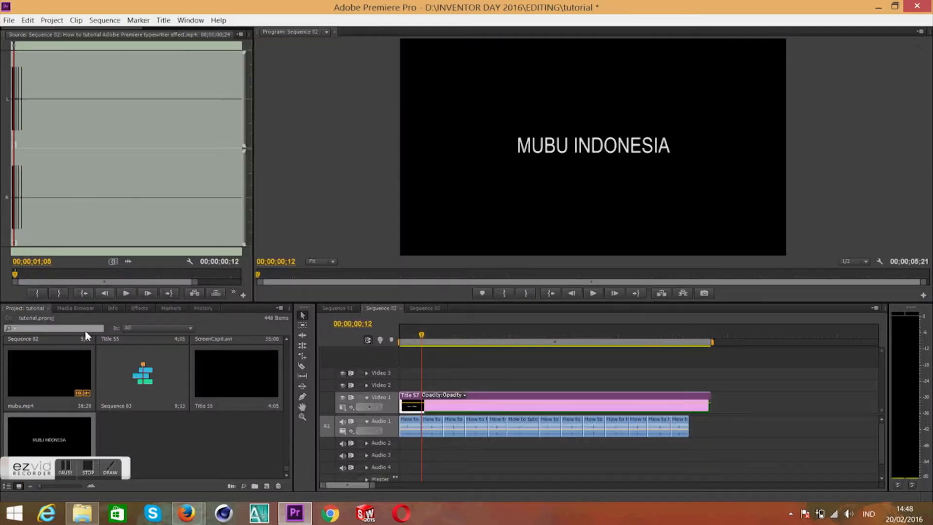
# Find the Crop effect in the Effects panel and apply it to the Title 57 clip.
pyautogui.click(139, 308)
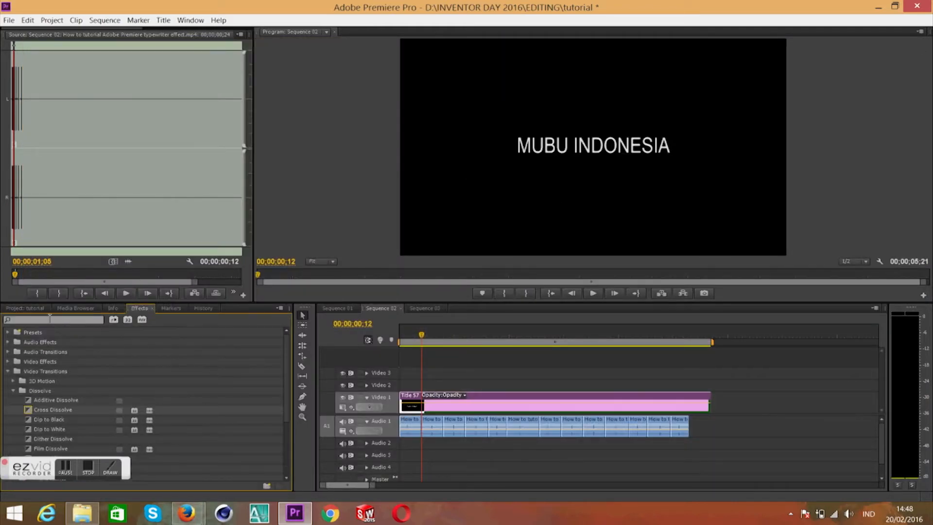
pyautogui.click(54, 320)
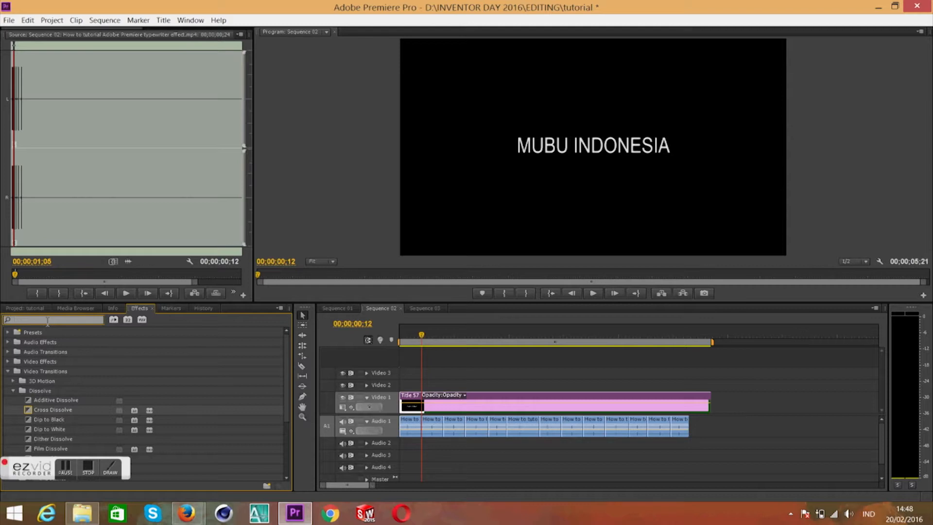
pyautogui.write('CROP')
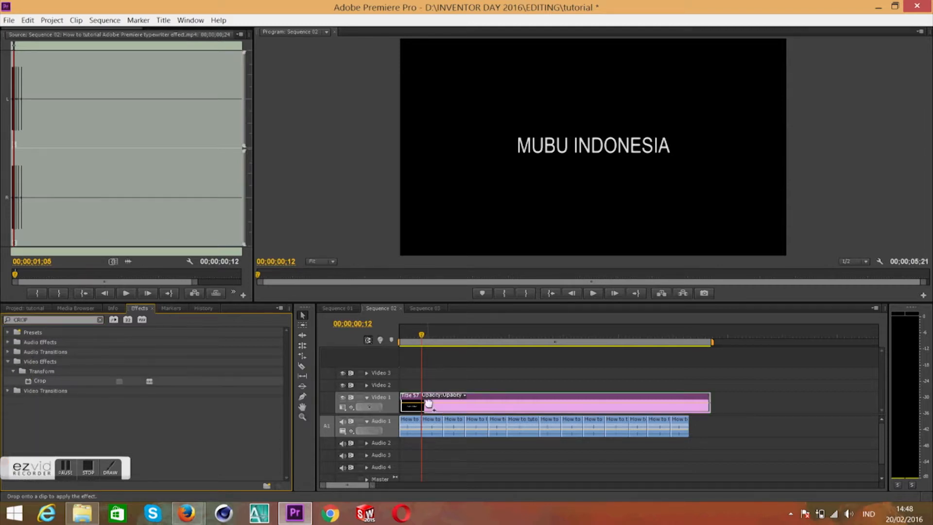
pyautogui.click(592, 292)
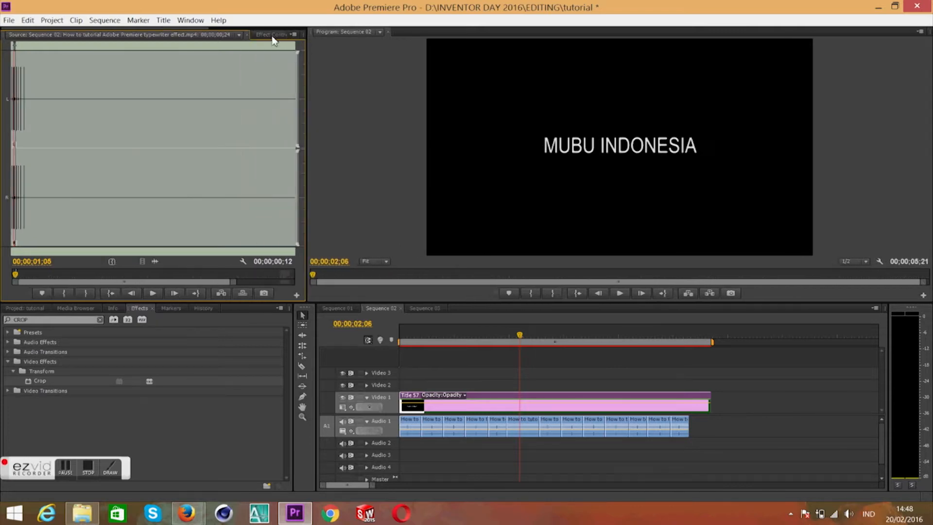
# Show the clip's Effect Controls and enable keyframing on Crop Right.
pyautogui.click(271, 34)
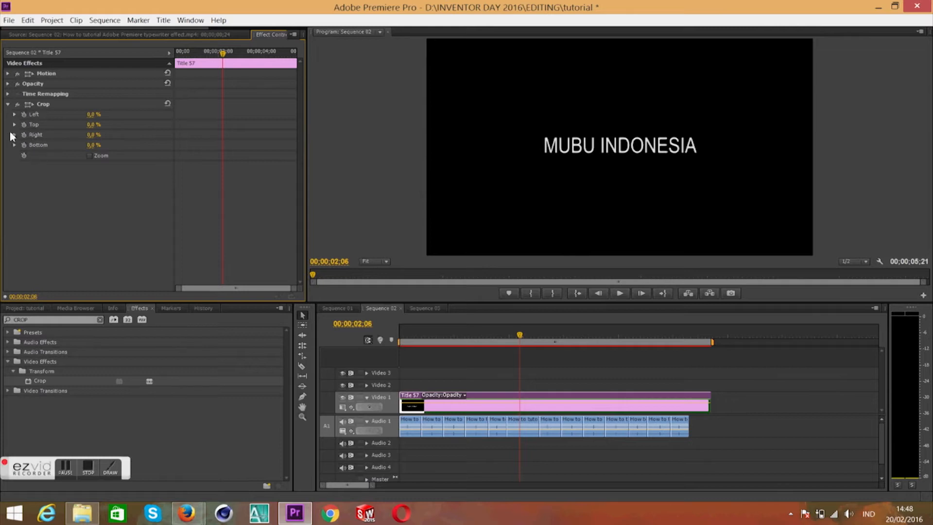
pyautogui.moveTo(23, 138)
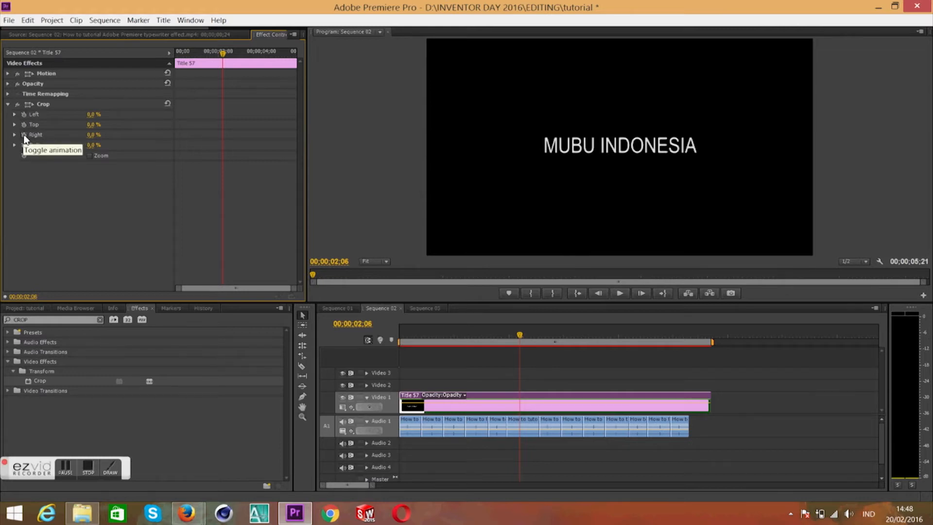
pyautogui.click(24, 134)
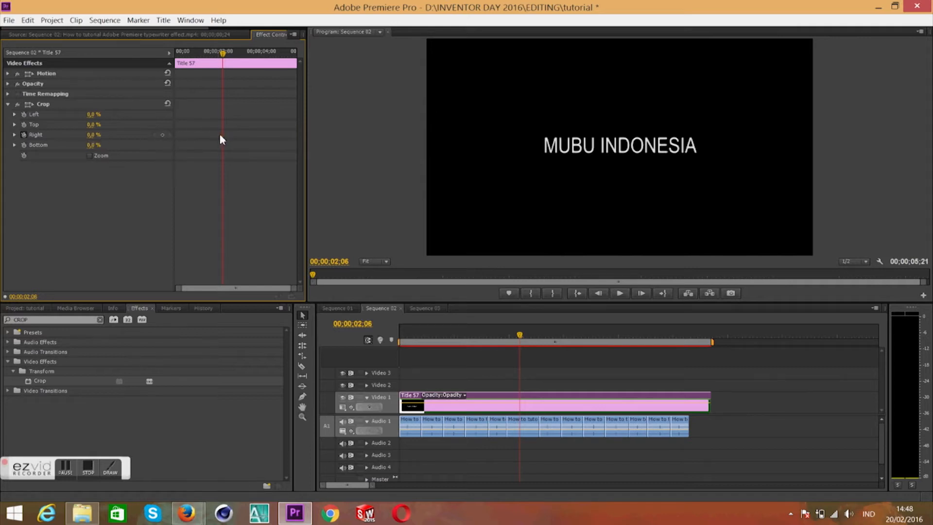
# Set the first Crop Right keyframe hiding most of the title so only M shows.
pyautogui.click(400, 335)
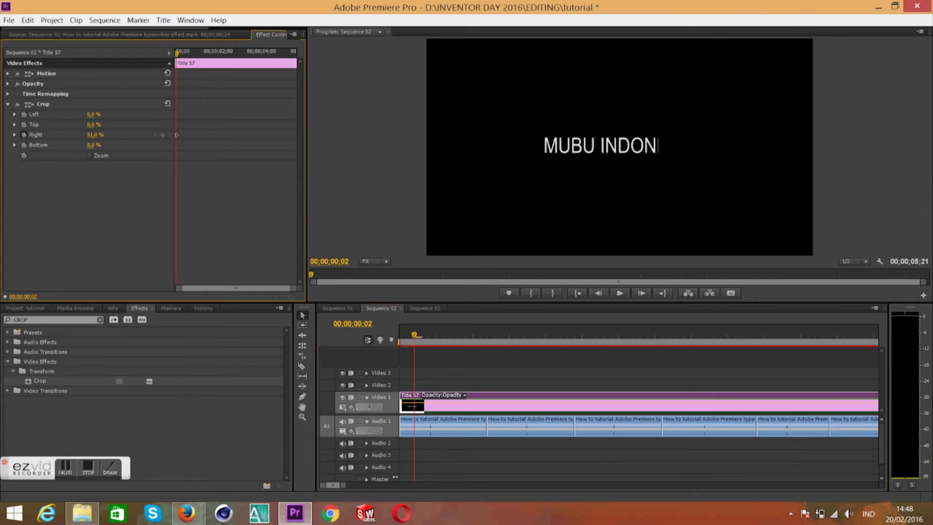
pyautogui.moveTo(95, 134); pyautogui.dragTo(107, 134)
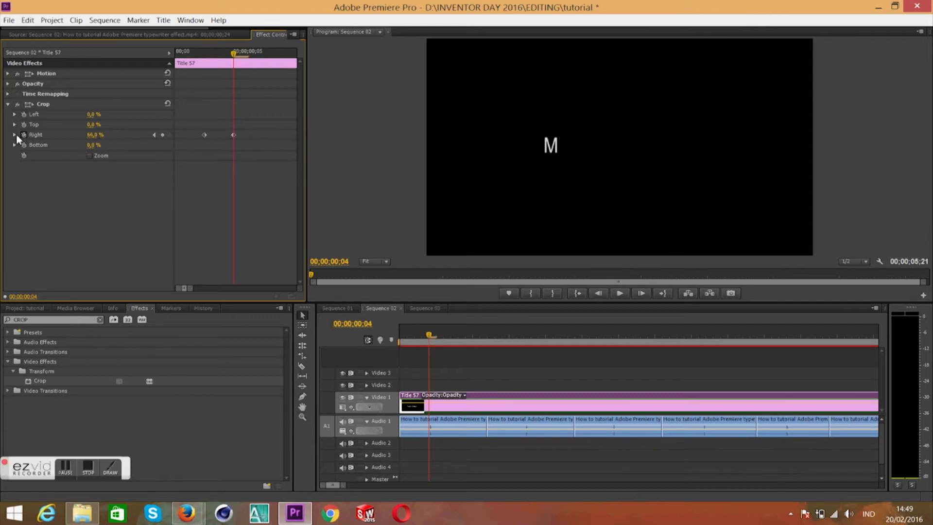
pyautogui.click(15, 134)
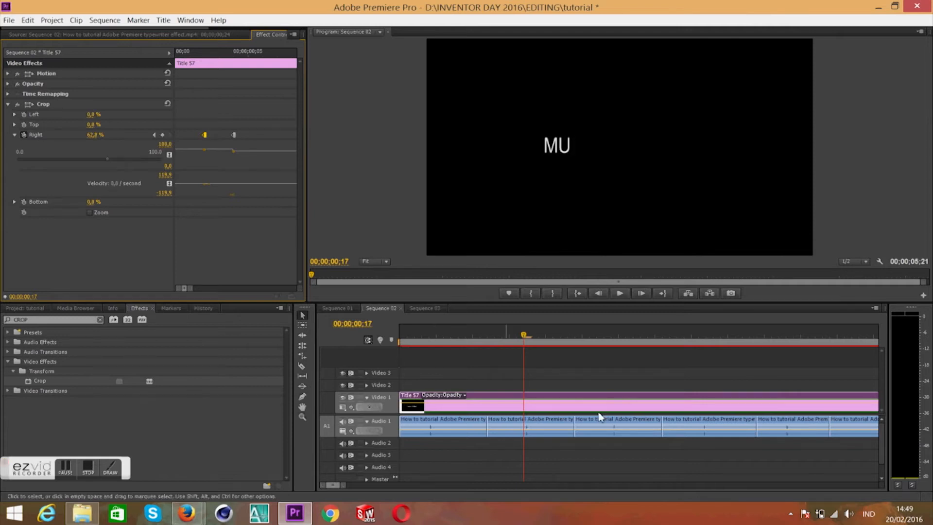
# Add Crop Right keyframes at later playhead stops revealing MU, MUB, MUBU and MUBU I.
pyautogui.click(610, 333)
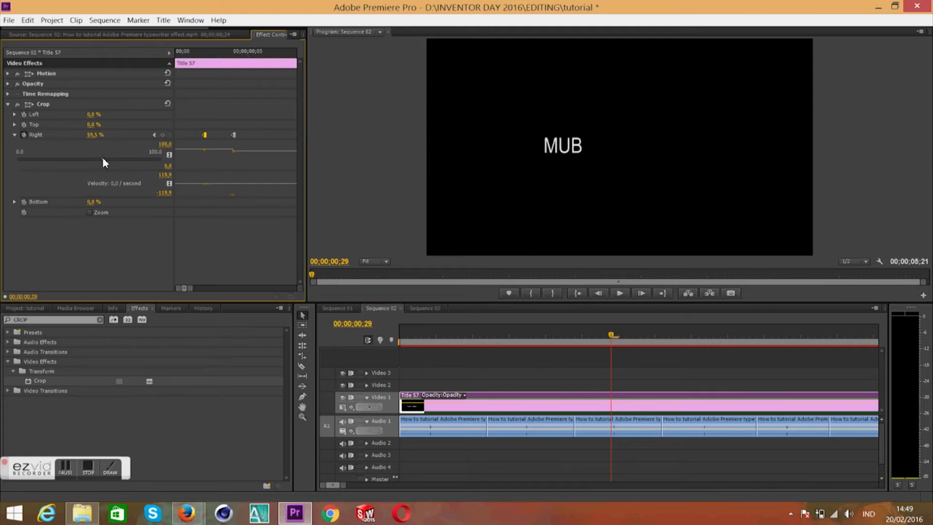
pyautogui.click(698, 334)
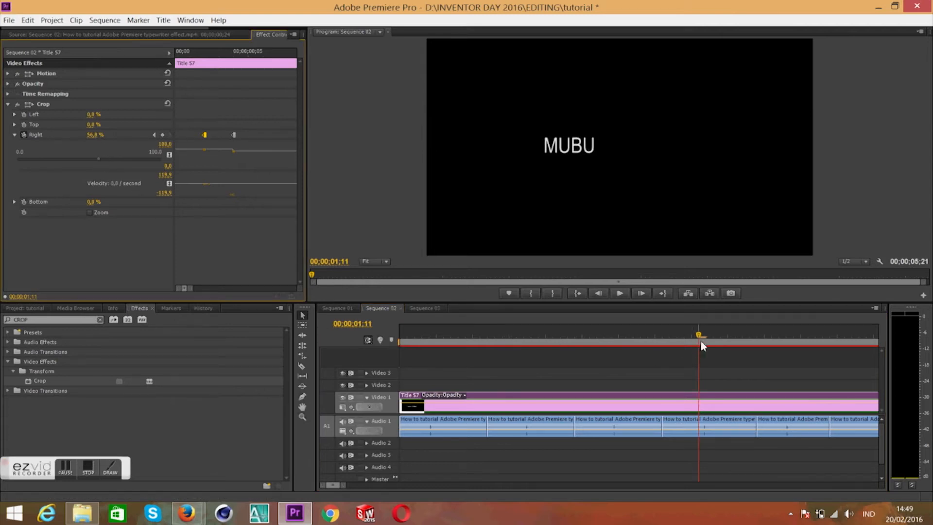
pyautogui.click(785, 333)
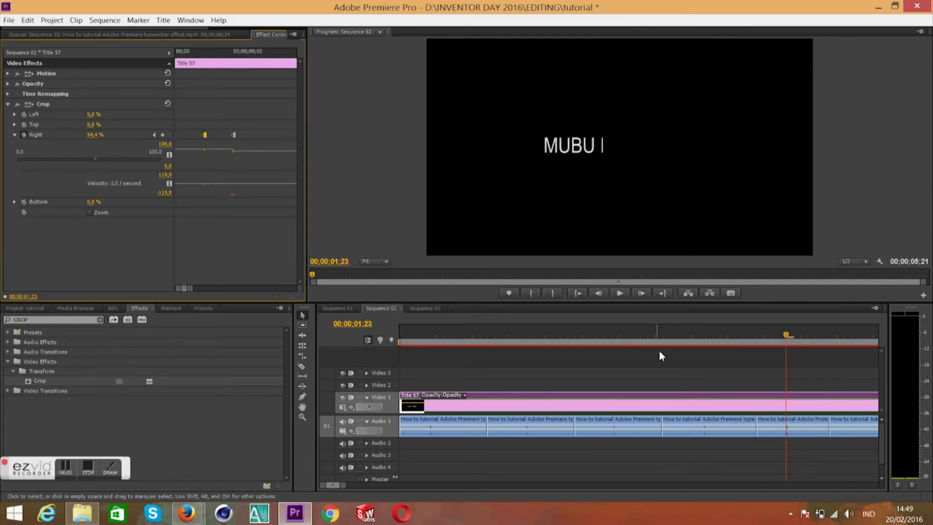
# Add further Crop Right keyframes revealing the next letters of INDONESIA.
pyautogui.click(600, 334)
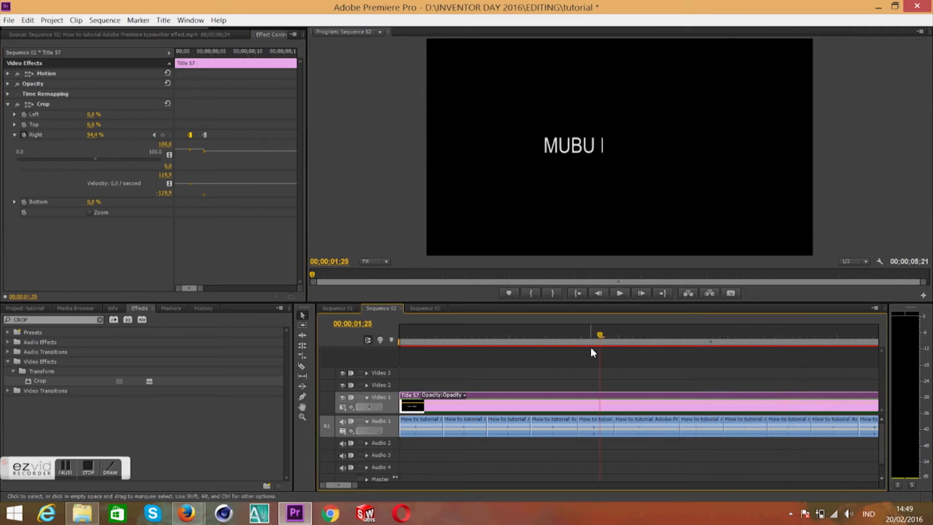
pyautogui.click(585, 345)
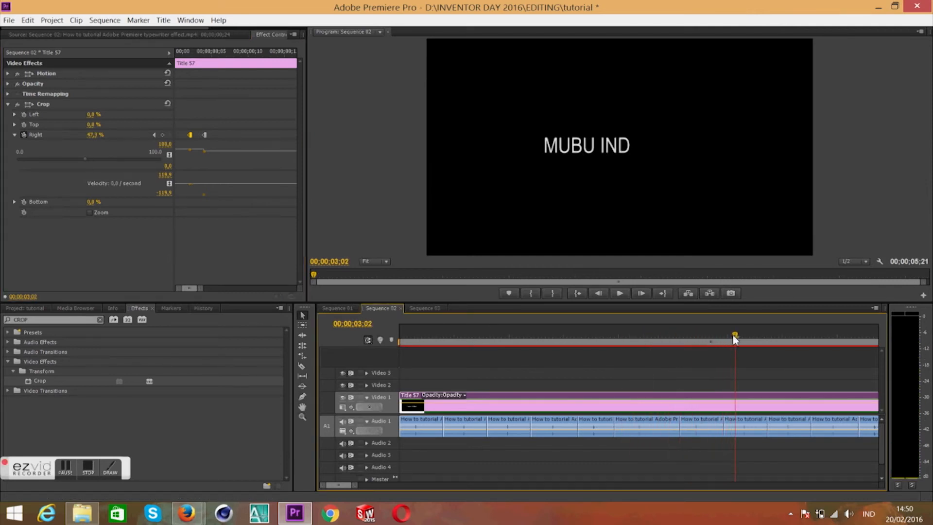
pyautogui.click(603, 335)
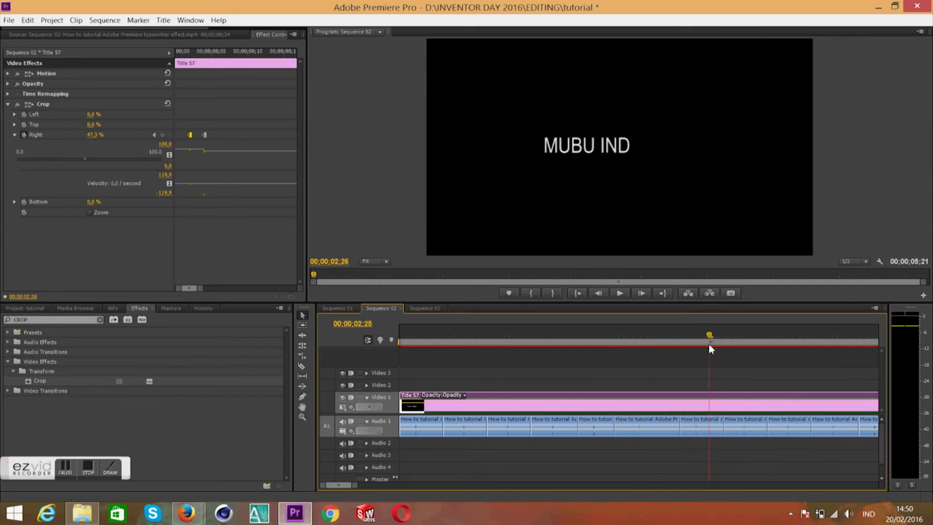
pyautogui.click(745, 348)
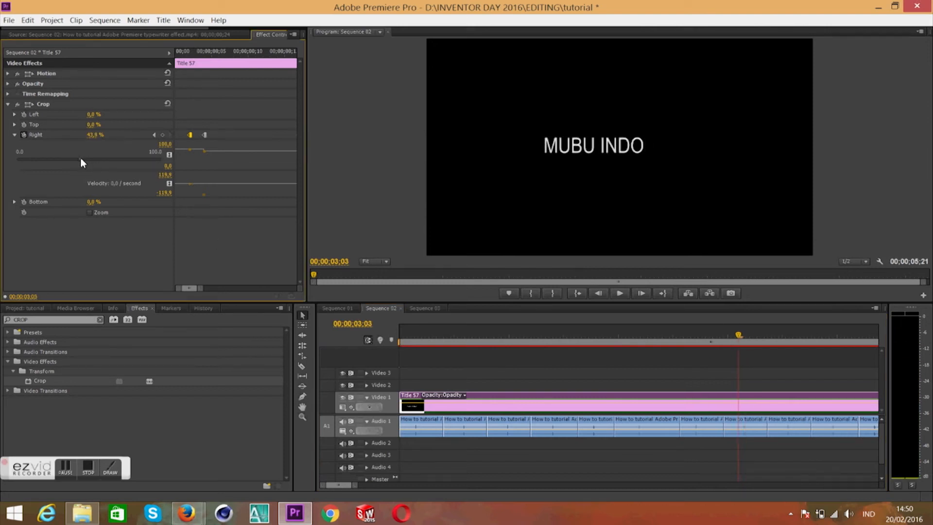
# Finish the keyframes so the full MUBU INDONESIA title is uncovered by the clip's end.
pyautogui.click(789, 334)
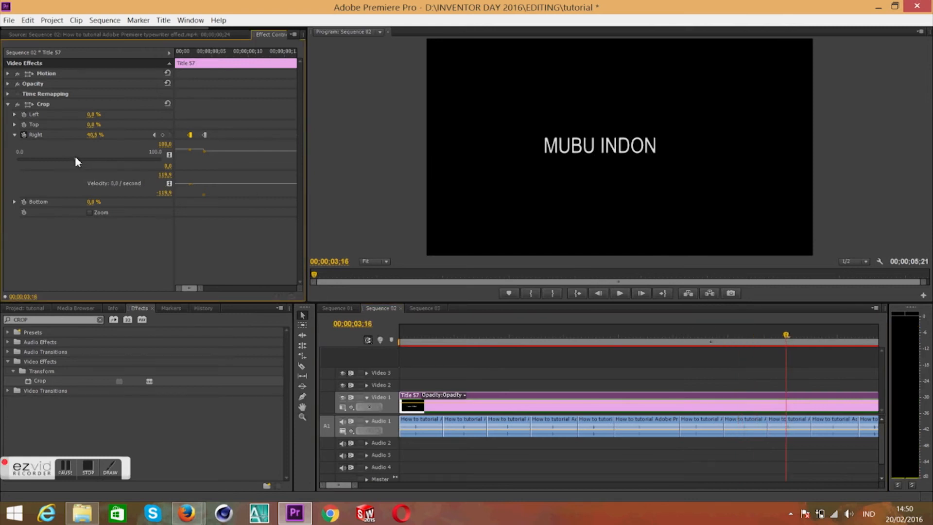
pyautogui.click(826, 334)
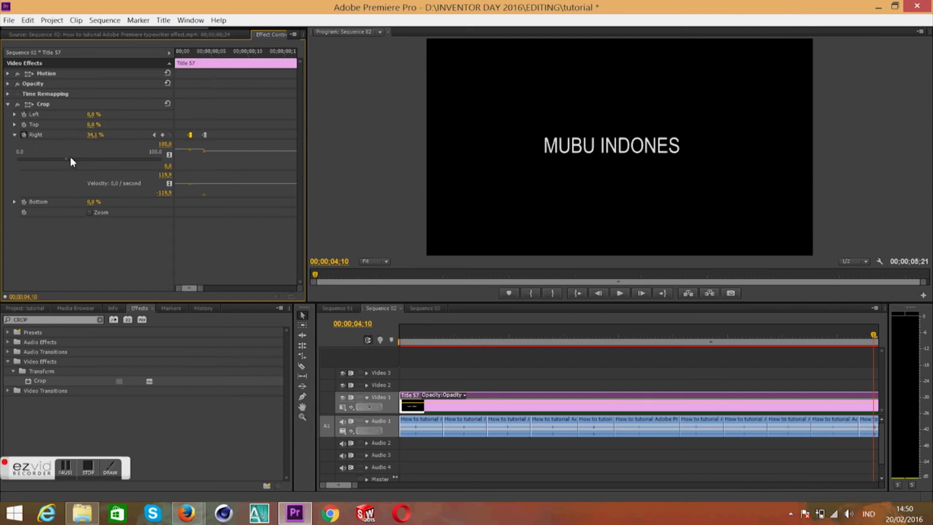
pyautogui.click(860, 339)
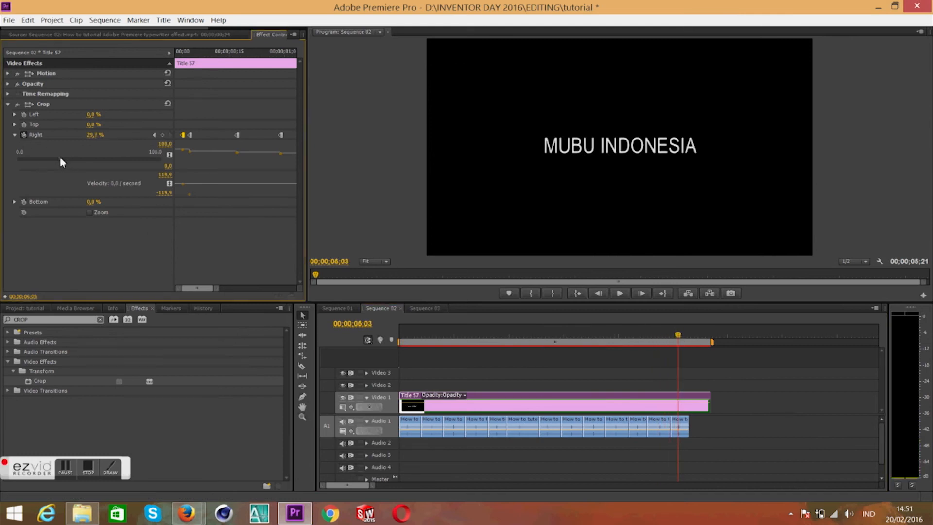
pyautogui.click(619, 292)
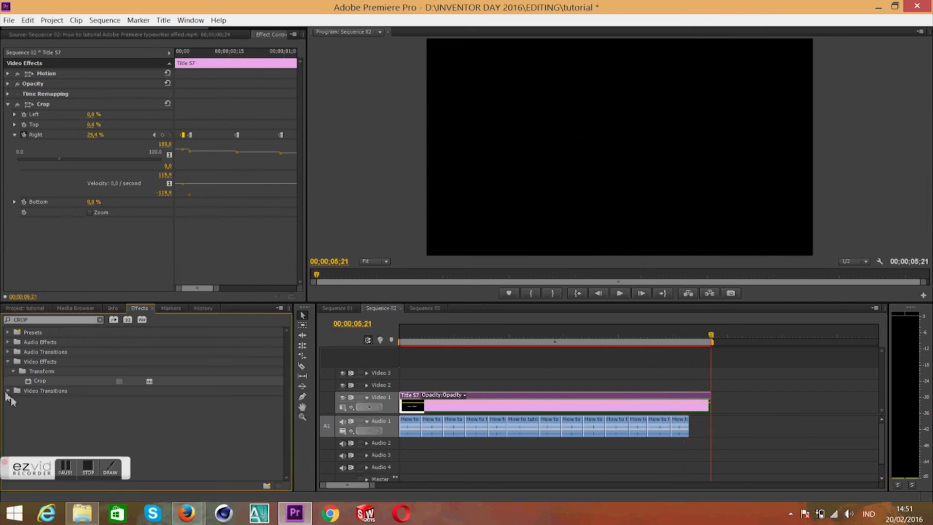
# Apply a Cross Dissolve from Video Transitions > Dissolve to the end of the Title 57 clip.
pyautogui.click(99, 319)
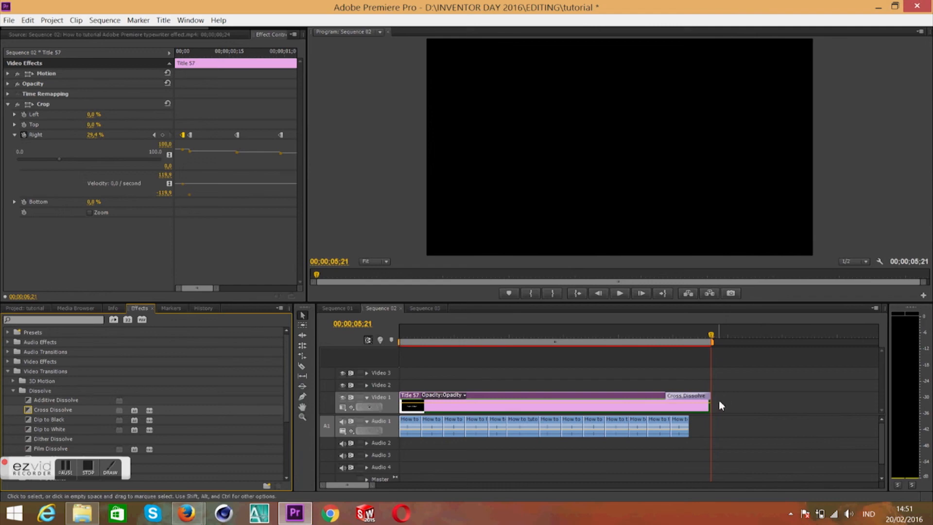
pyautogui.click(472, 334)
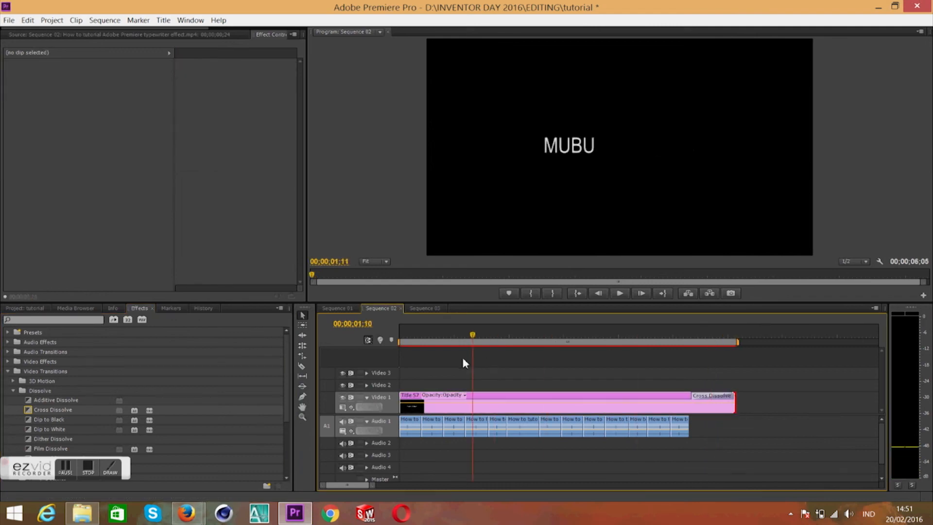